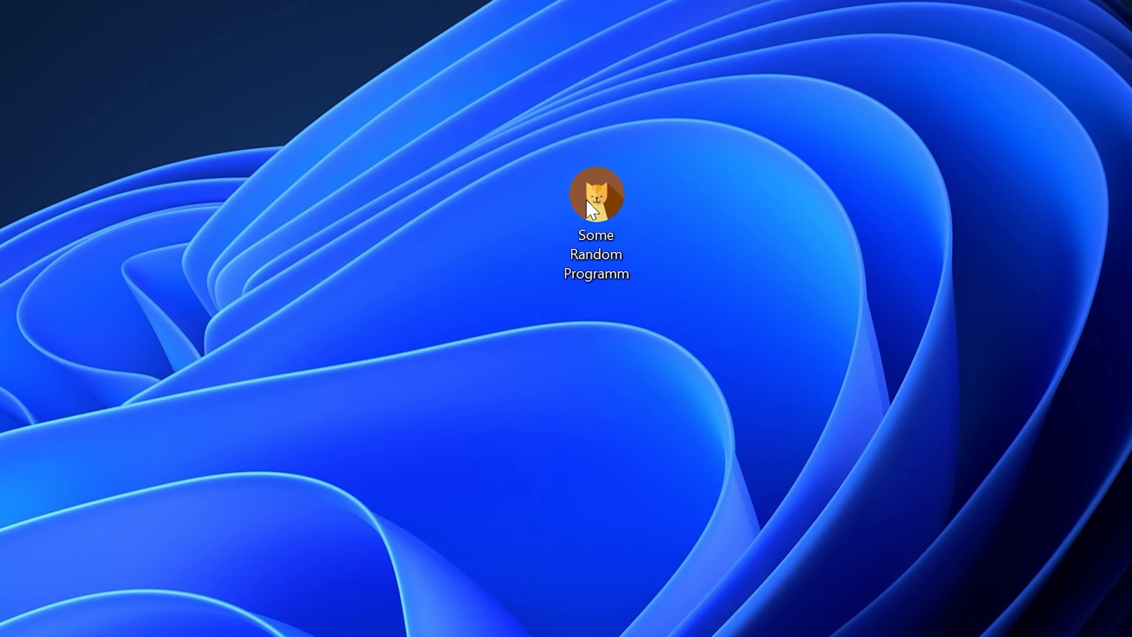
- Launch the 'Some Random Programm' desktop shortcut, which leads to the ATL100.DLL download page
{"action": "double_click", "coordinate": [596, 193]}
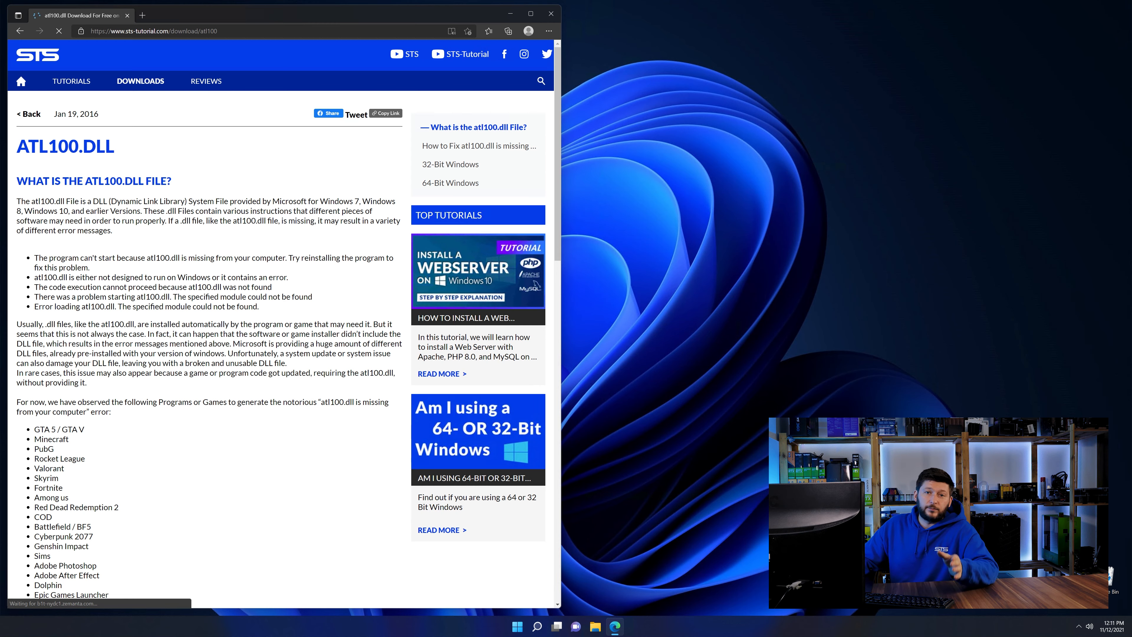
- Get the 64-bit and 32-bit atl100.dll downloads and show both extracted folders in File Explorer
{"action": "scroll", "scroll_direction": "down", "scroll_amount": 3}
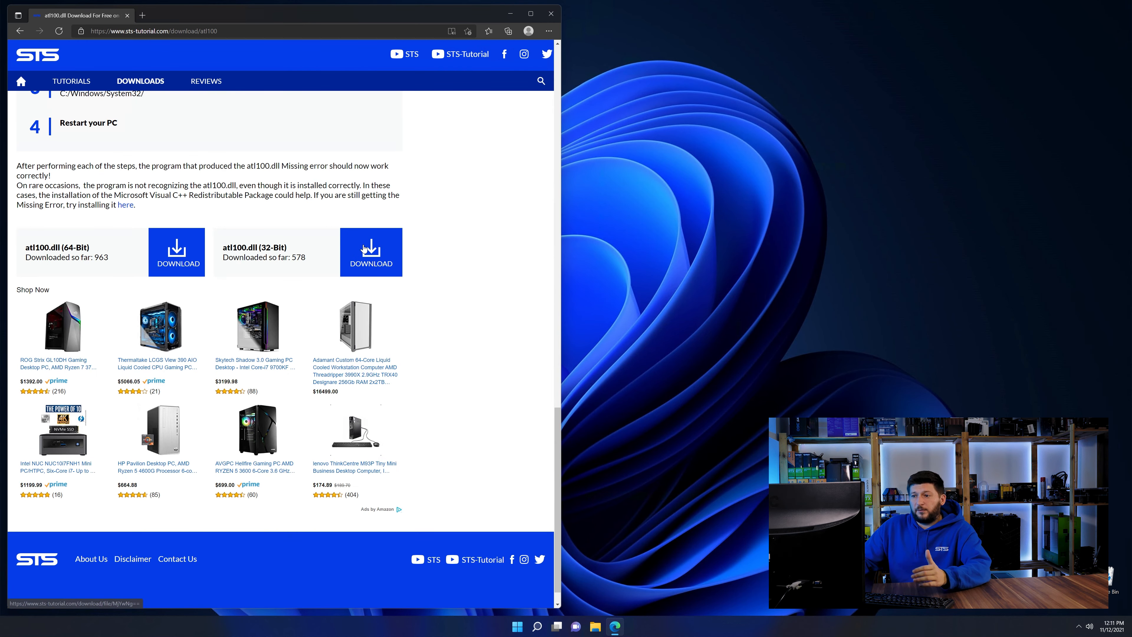
{"action": "scroll", "scroll_direction": "up", "scroll_amount": 3}
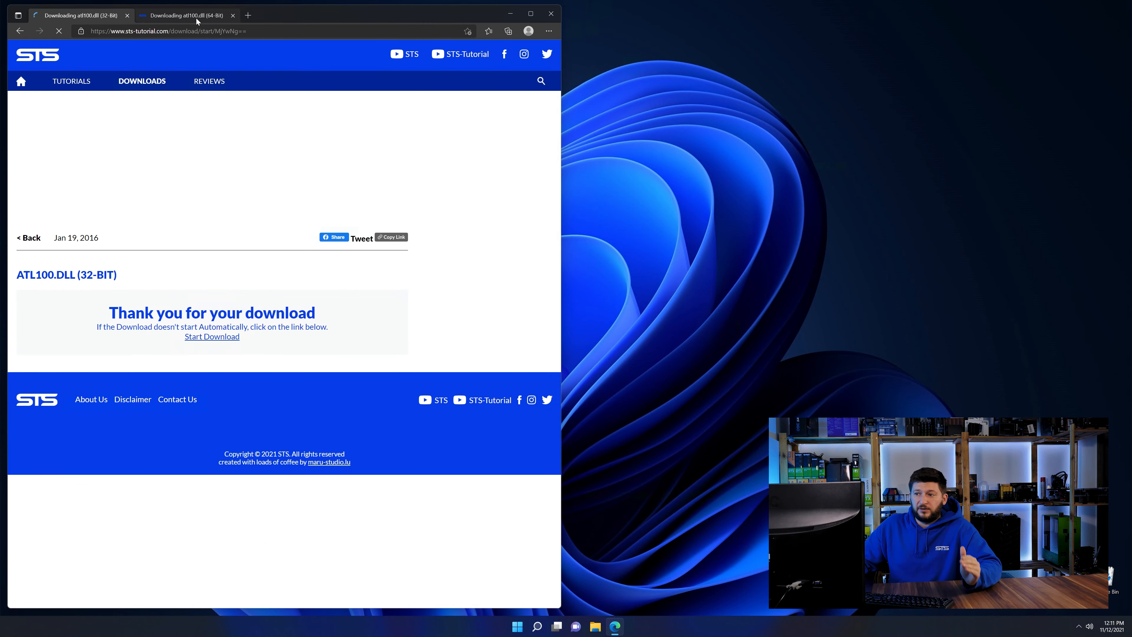
{"action": "left_click", "coordinate": [187, 16]}
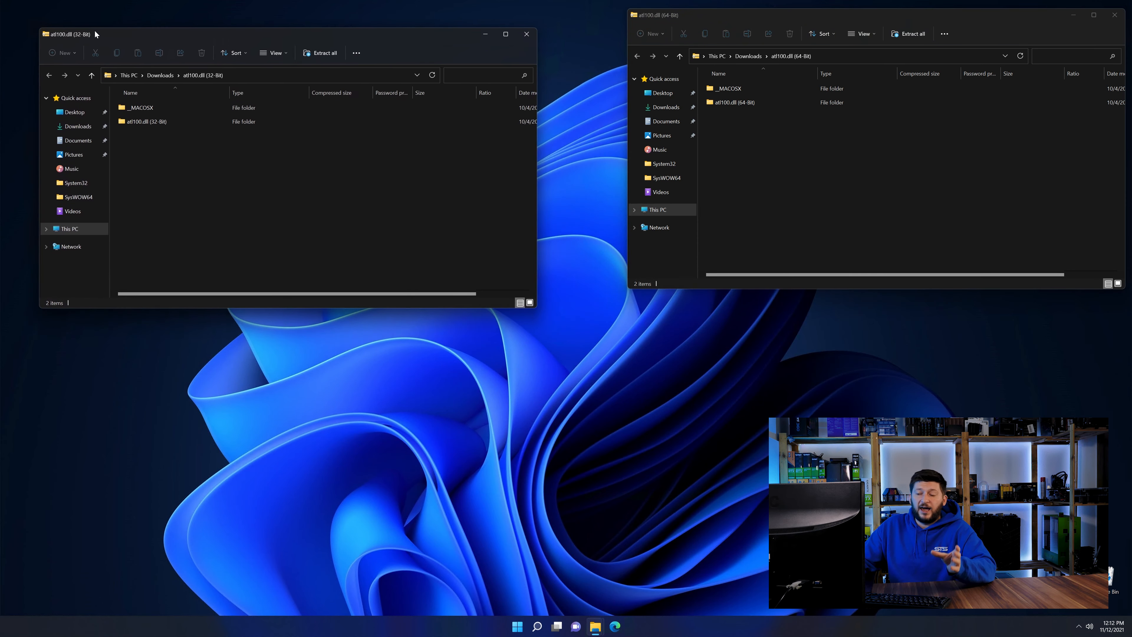
{"action": "double_click", "coordinate": [145, 122]}
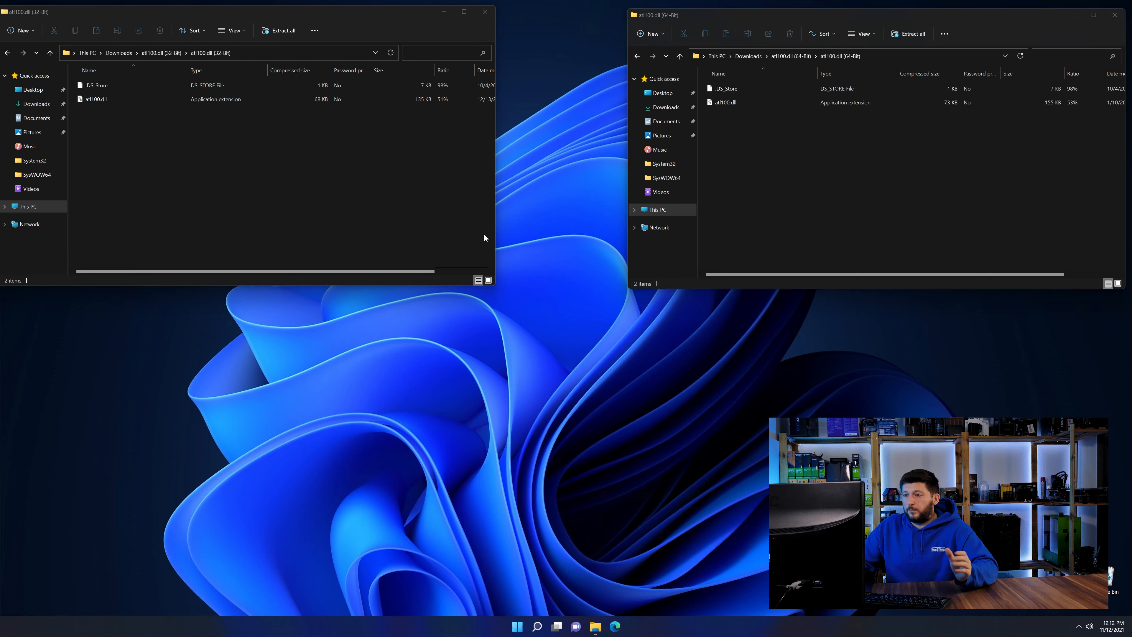
- Navigate a new Explorer window through This PC and Local Disk (C:) into C:\Windows
{"action": "left_click", "coordinate": [595, 627]}
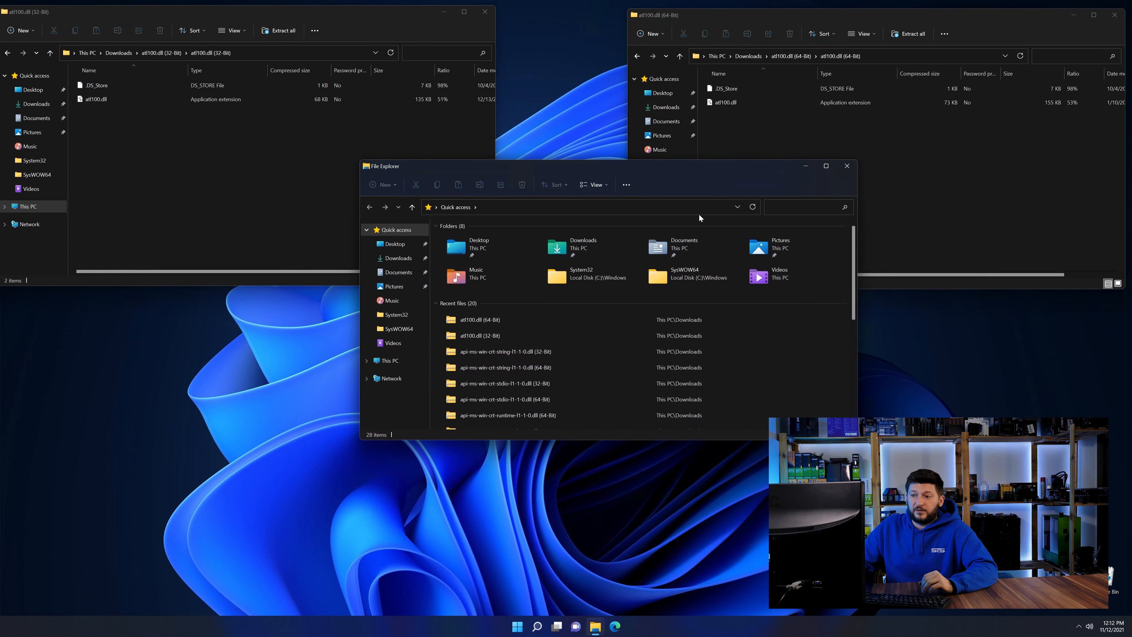
{"action": "left_click", "coordinate": [389, 360]}
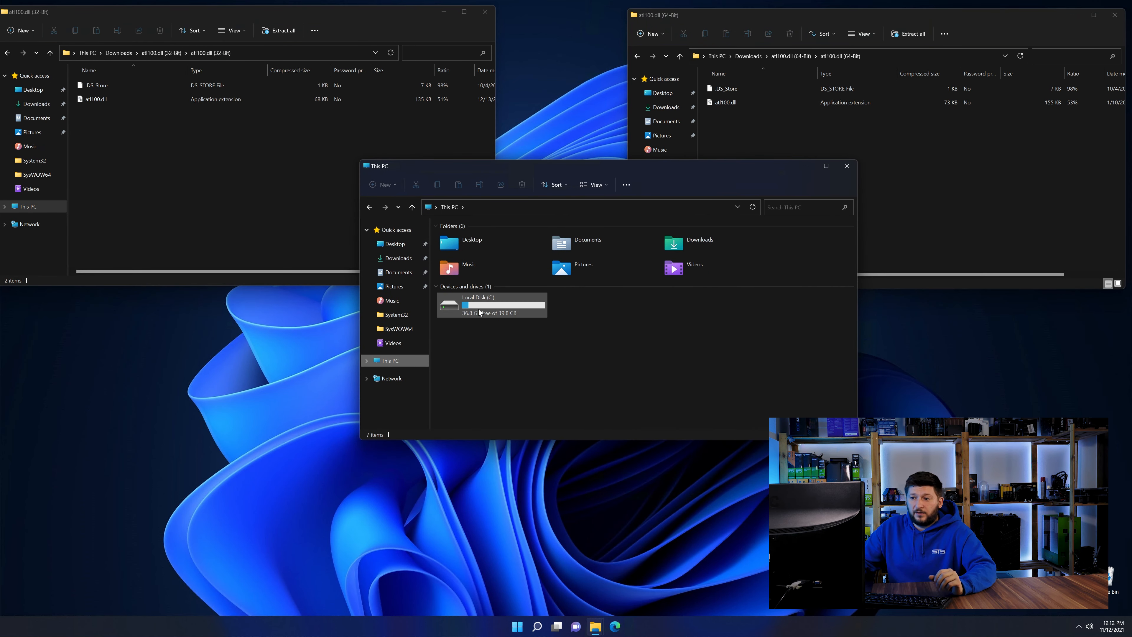
{"action": "double_click", "coordinate": [478, 303]}
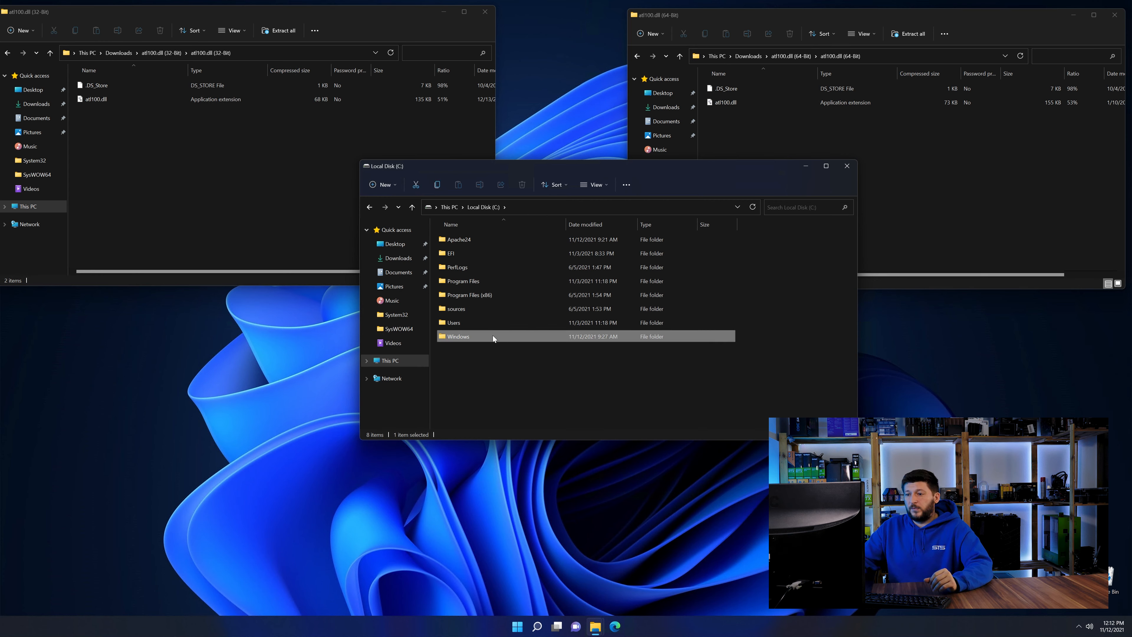
{"action": "double_click", "coordinate": [459, 337]}
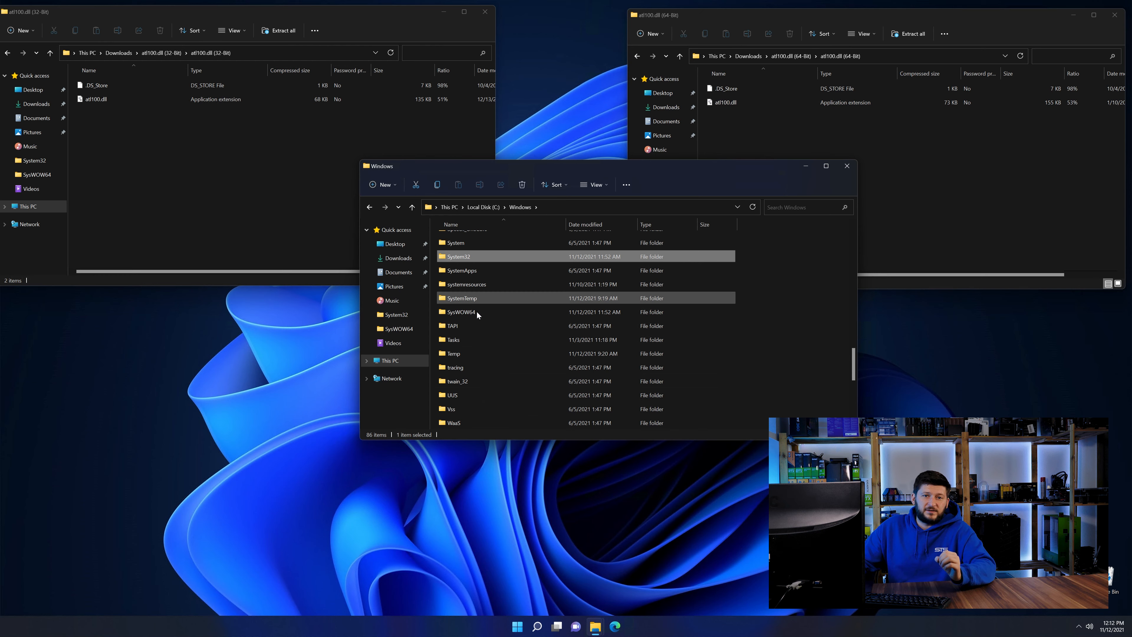
{"action": "left_click", "coordinate": [724, 102]}
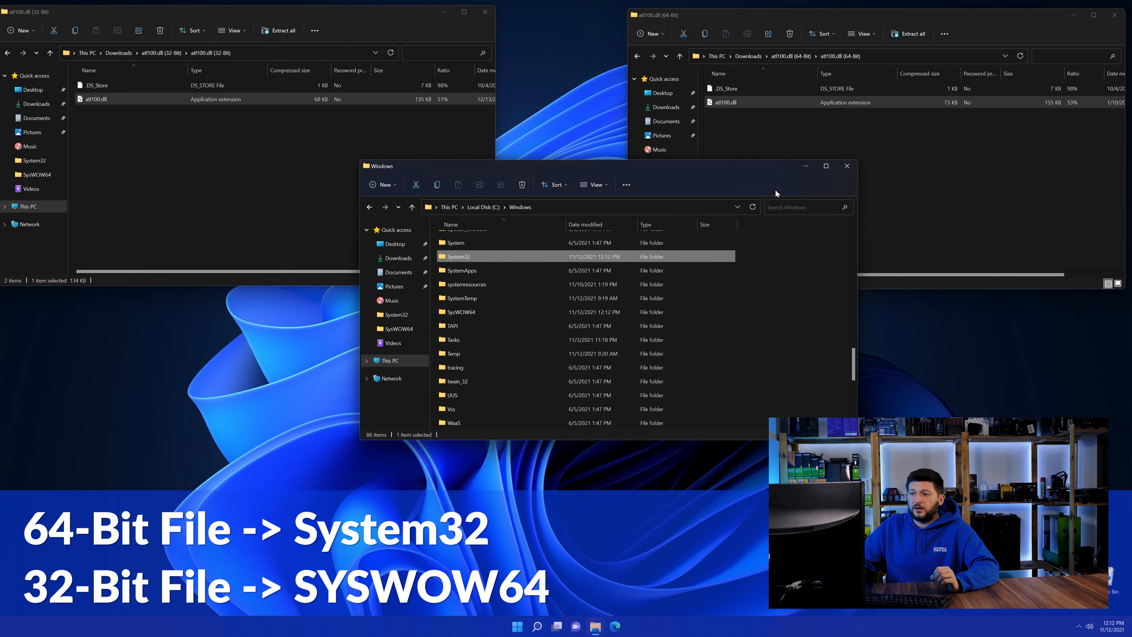
- Place the DLLs in System32 and SysWOW64, then close the Windows and atl100.dll folder windows
{"action": "left_click", "coordinate": [846, 165]}
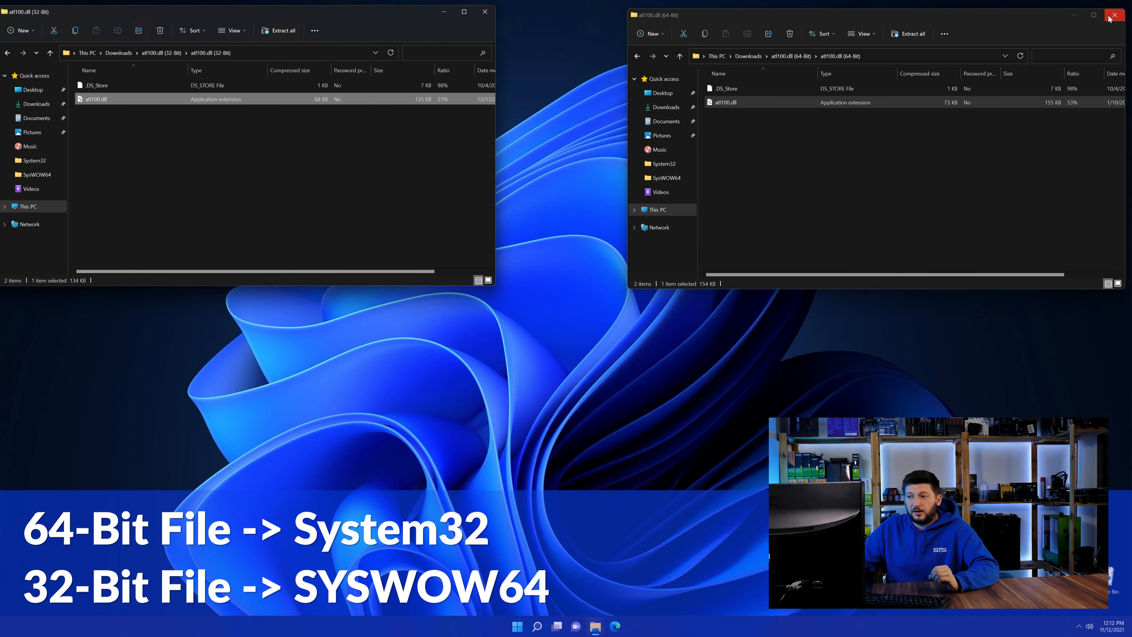
{"action": "left_click", "coordinate": [1114, 14]}
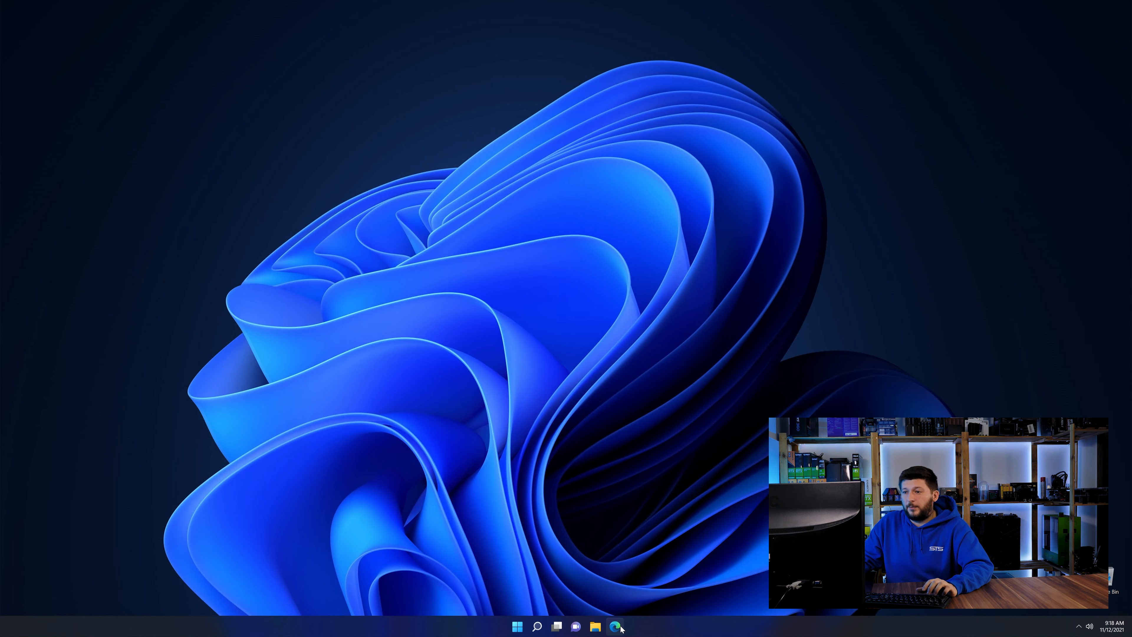
- Return to the browser and reach the Visual C++ Redistributable 2019 download buttons
{"action": "left_click", "coordinate": [615, 626]}
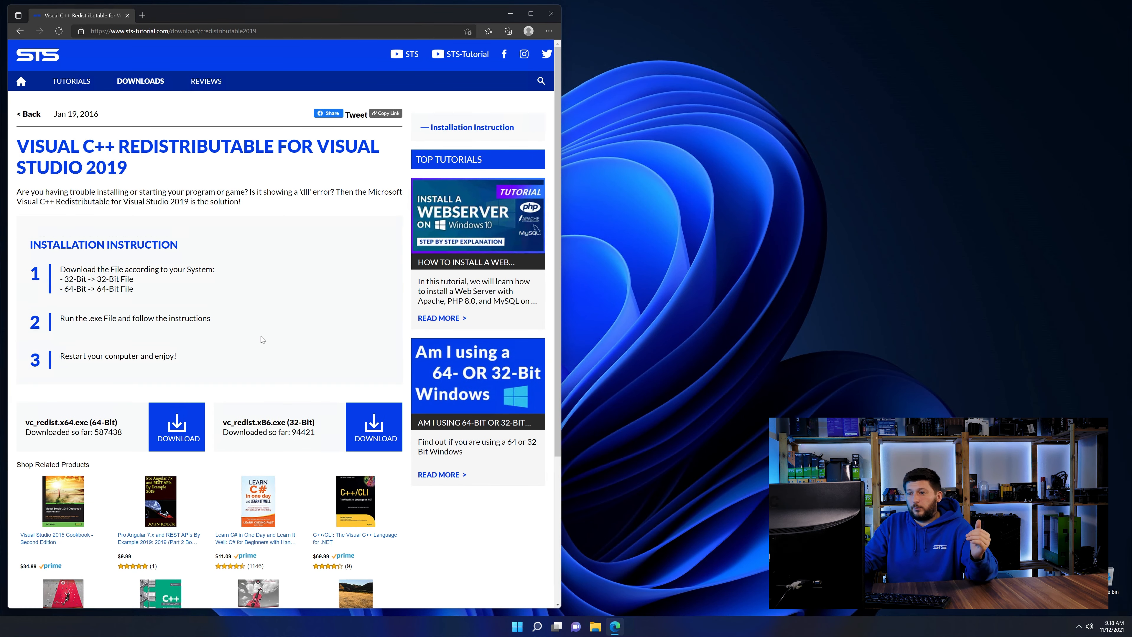
{"action": "scroll", "scroll_direction": "down", "scroll_amount": 3}
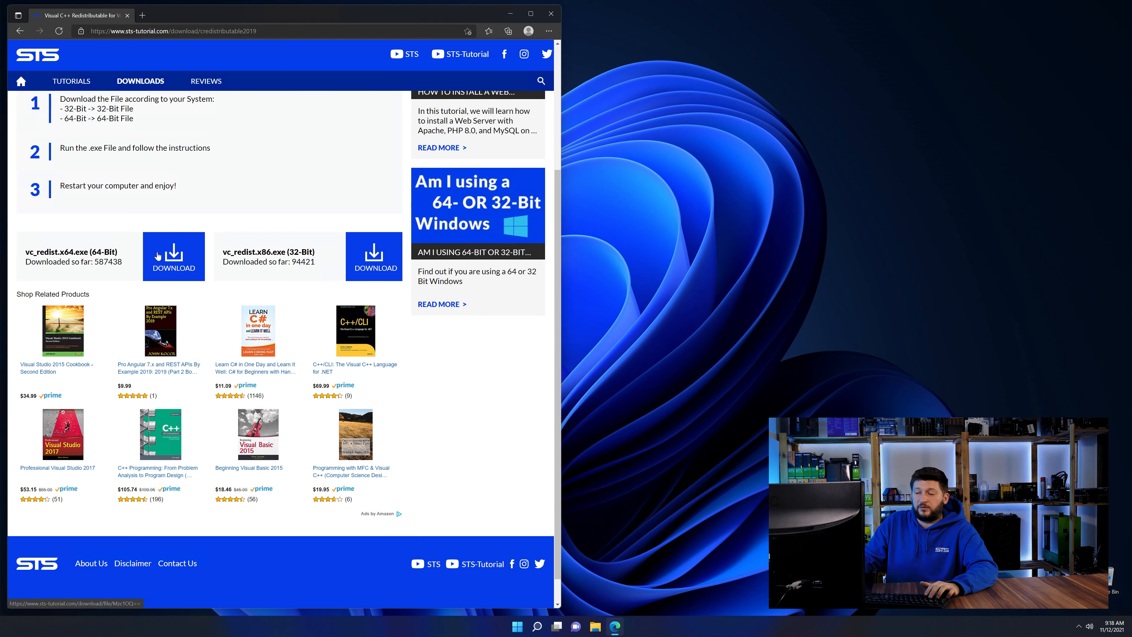
{"action": "scroll", "scroll_direction": "down", "scroll_amount": 3}
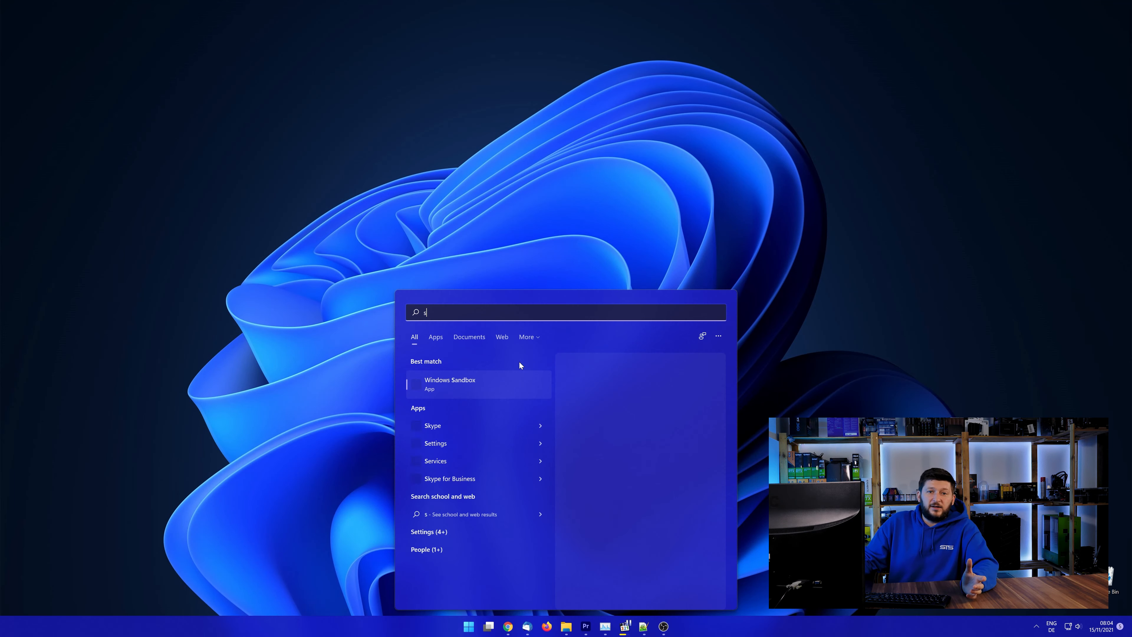
- Search Start for 'system' and choose the System control panel result
{"action": "type", "text": "ystem"}
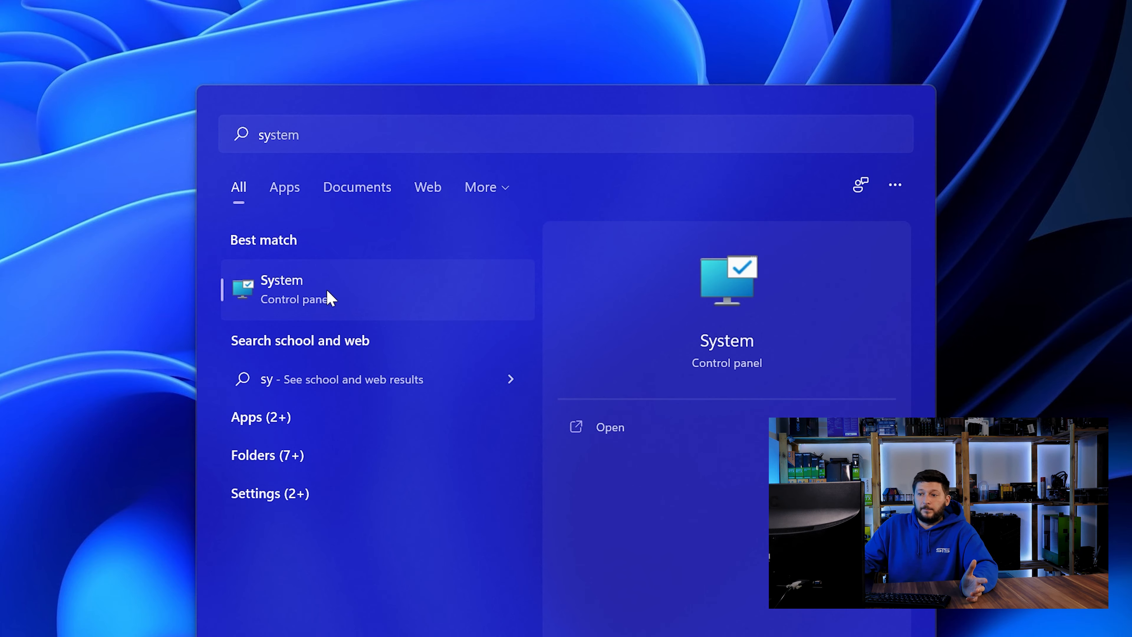
{"action": "left_click", "coordinate": [282, 289]}
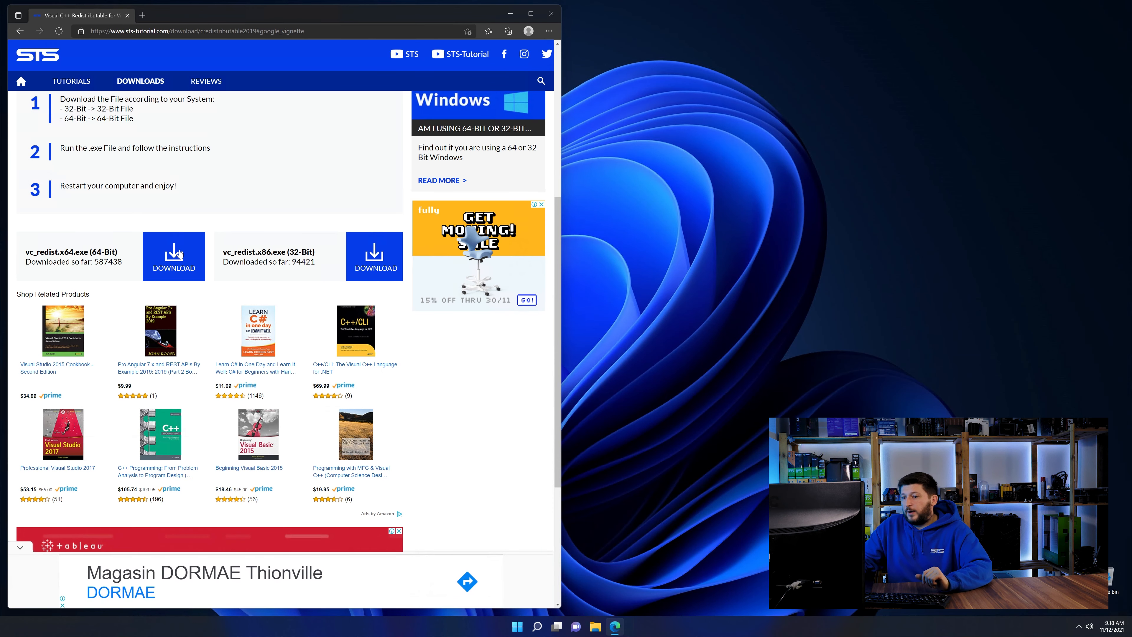
- Download vc_redist.x64.exe and start installing the Visual C++ 2015-2019 Redistributable (x64)
{"action": "left_click", "coordinate": [174, 257]}
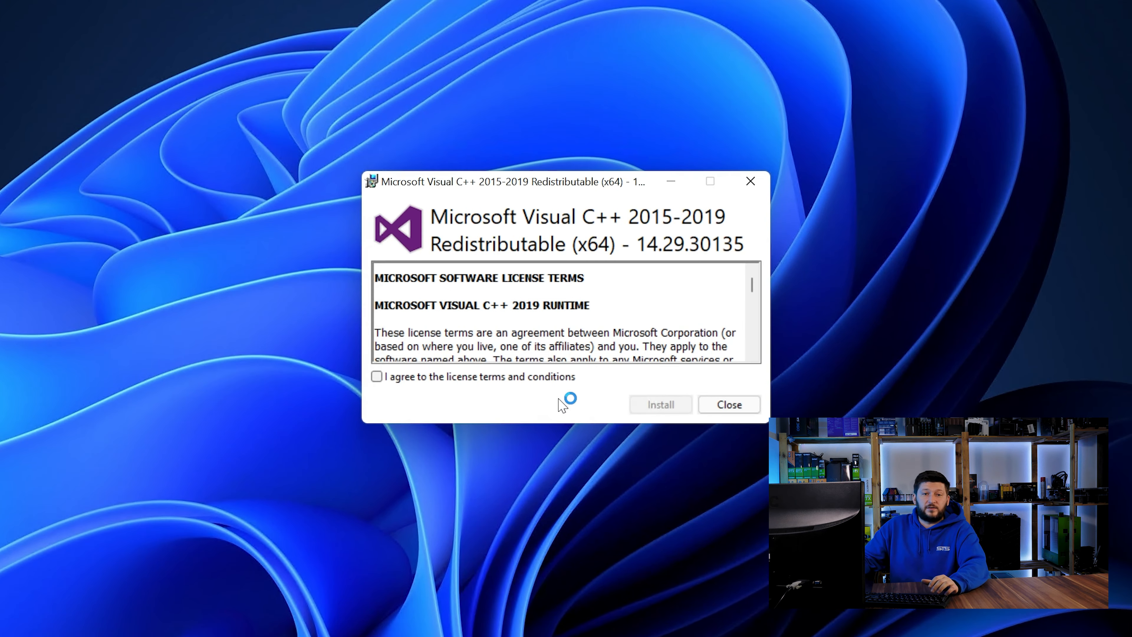
{"action": "left_click", "coordinate": [659, 405]}
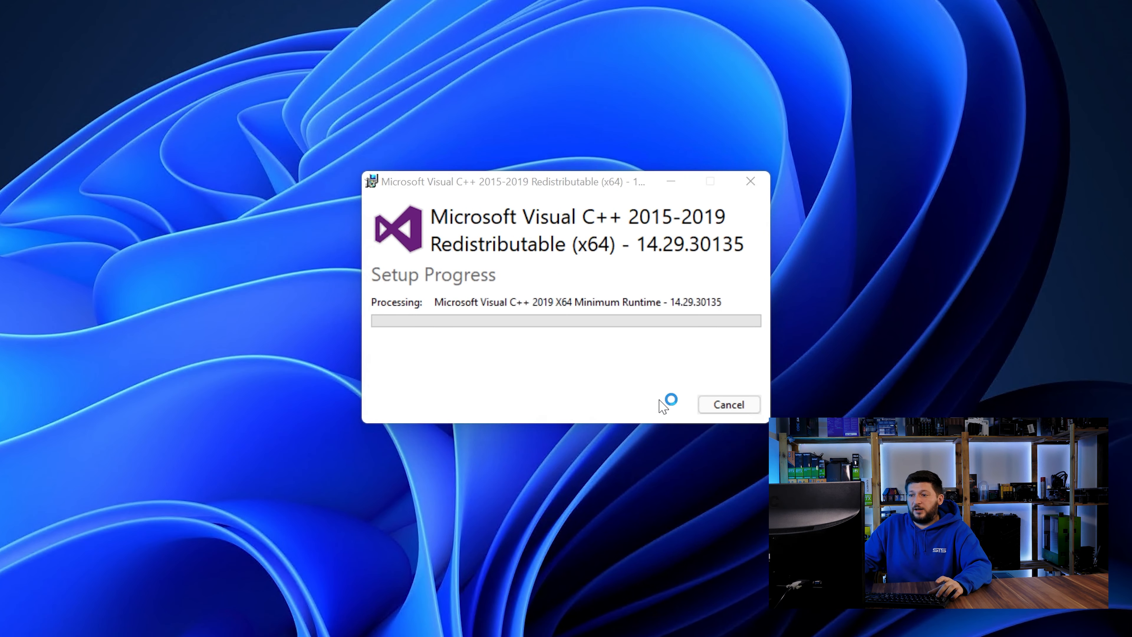